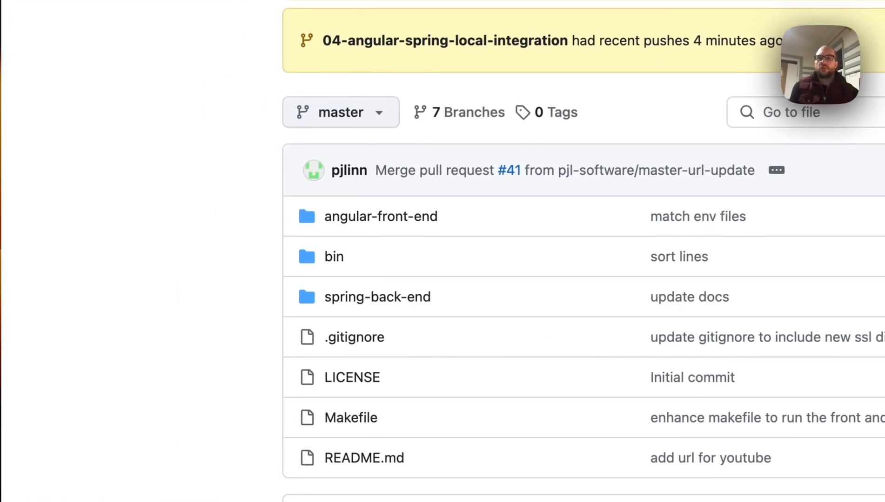
# Step: View the full-stack-auth-repo pull requests list with the open rxjs polling pull request
pyautogui.scroll(-3)
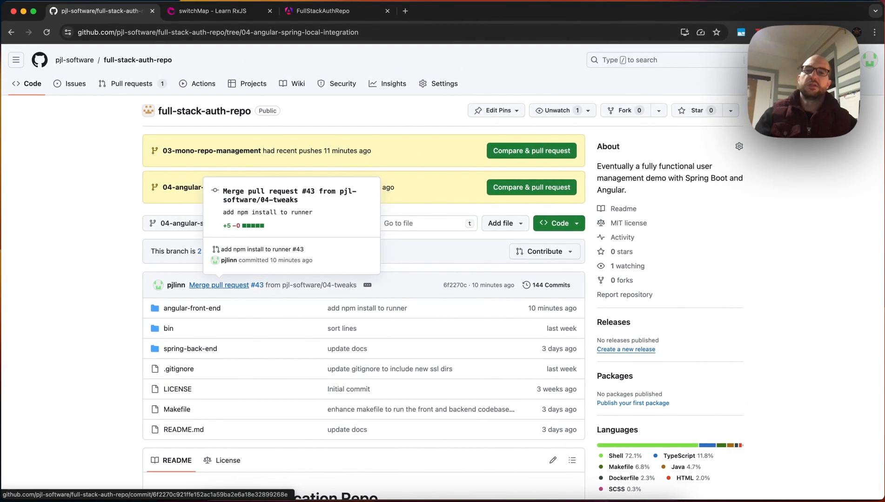
pyautogui.moveTo(157, 93)
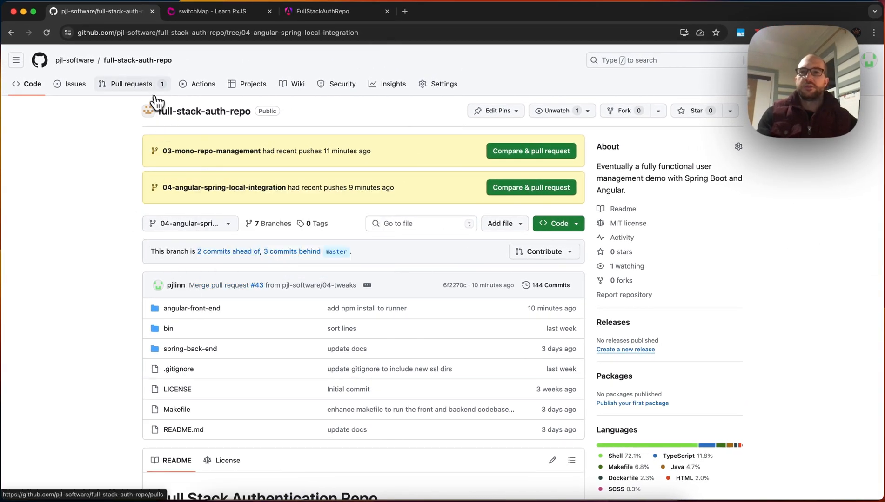
pyautogui.click(132, 85)
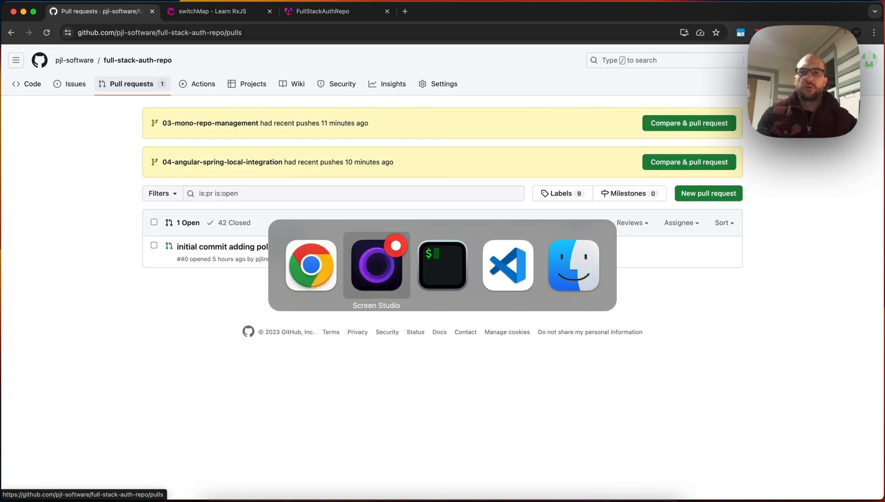
pyautogui.click(442, 266)
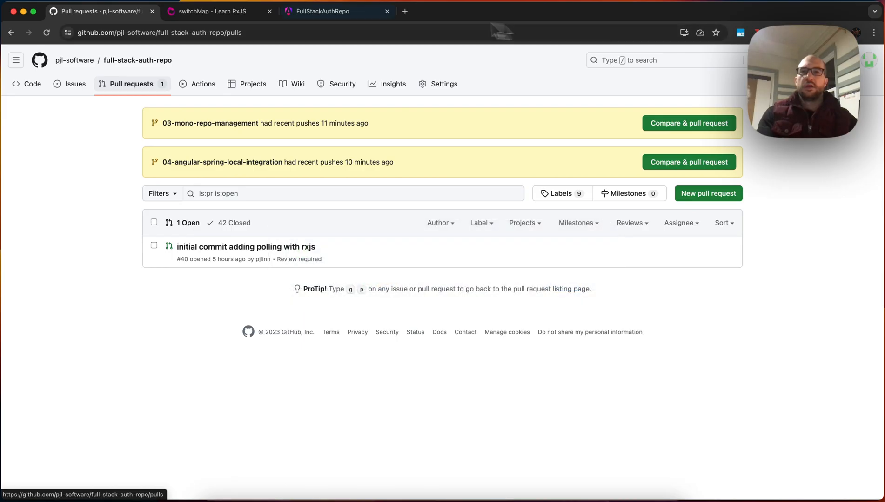
# Step: Bring up the Terminal showing the spring-back-end Tomcat server started on port 8443
pyautogui.click(323, 11)
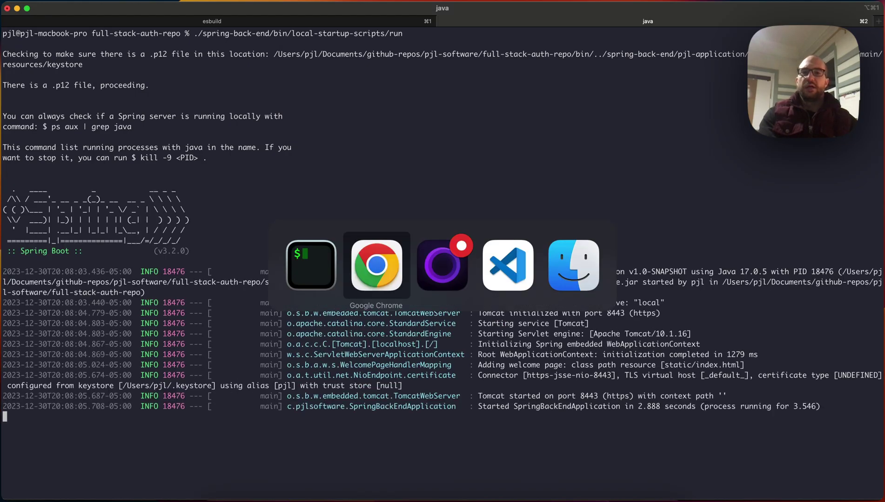
# Step: Switch to the localhost:4200 Chrome tab reporting back-end server status UP
pyautogui.click(376, 265)
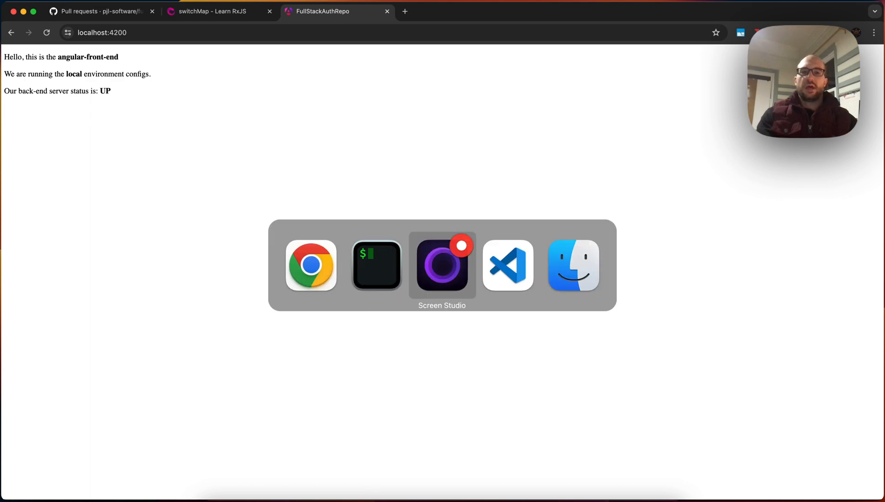
# Step: Bring app.component.ts into focus in Visual Studio Code for editing
pyautogui.click(507, 266)
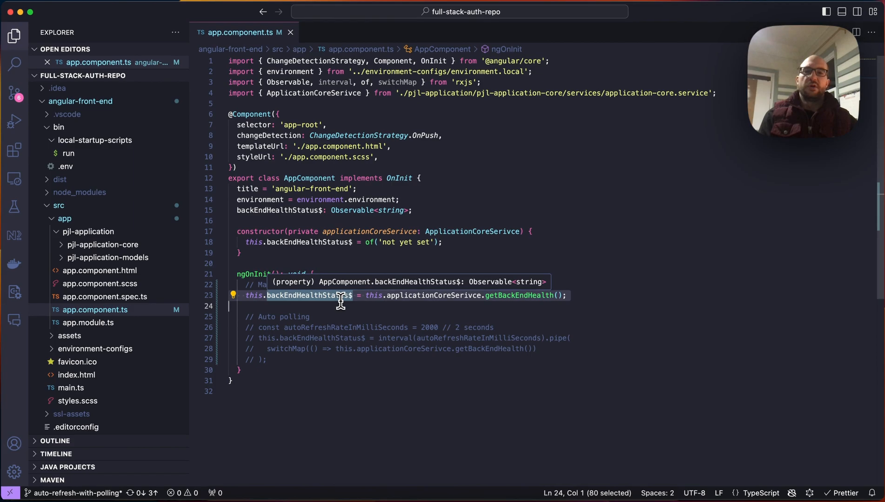
pyautogui.moveTo(513, 295)
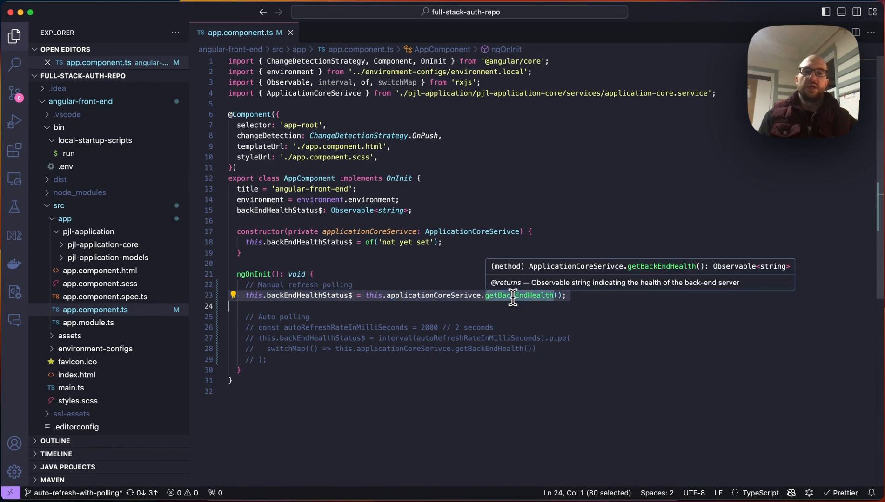
pyautogui.moveTo(517, 310)
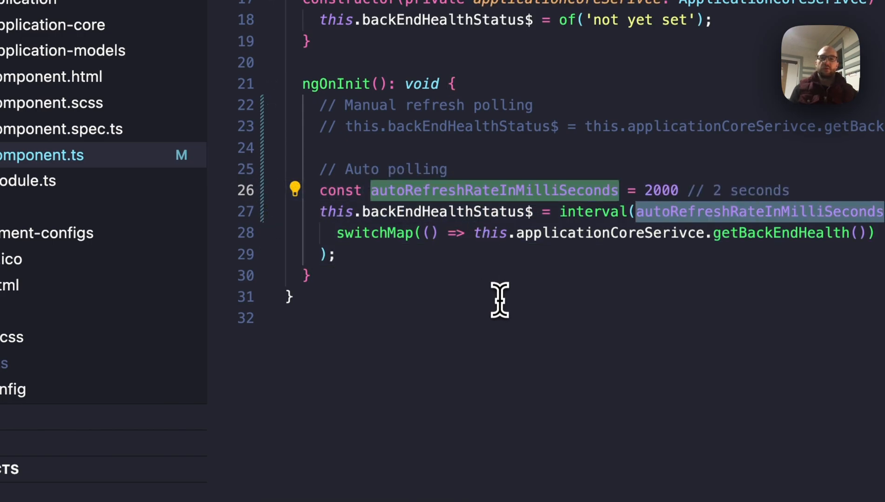
pyautogui.moveTo(502, 217)
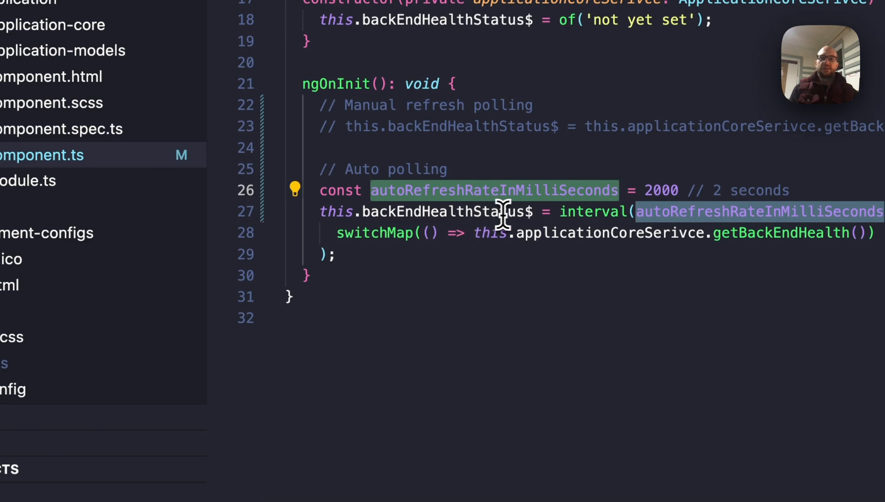
pyautogui.moveTo(592, 212)
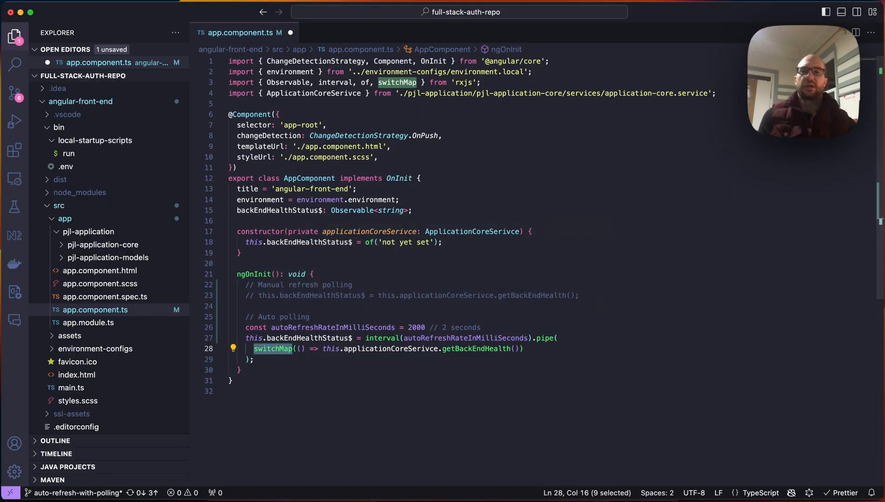
pyautogui.moveTo(419, 314)
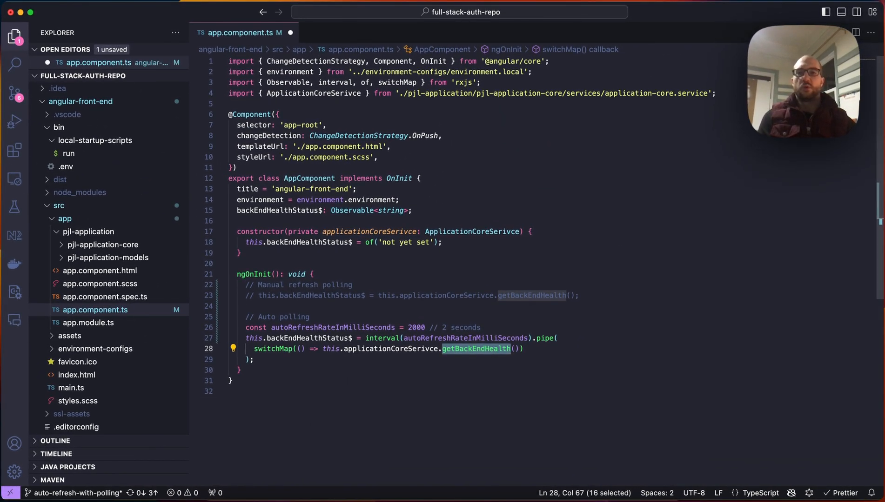
pyautogui.moveTo(465, 393)
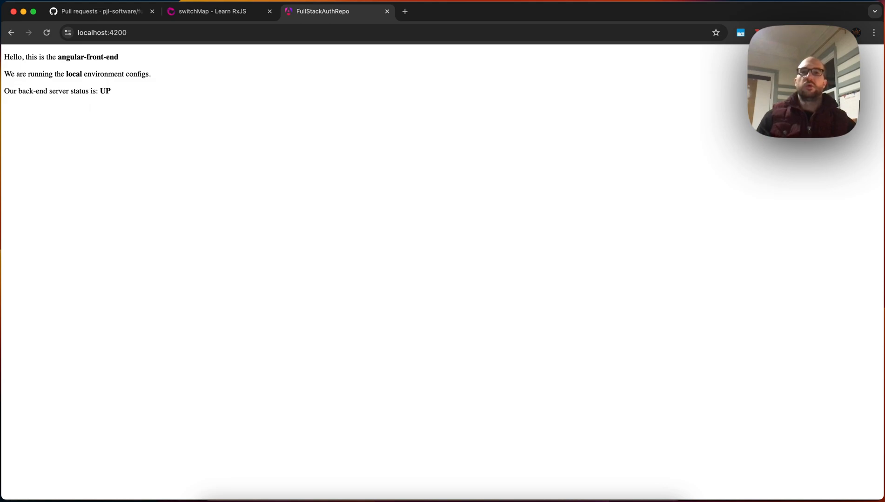
# Step: Open the Chrome DevTools console beside the localhost:4200 page with F12
pyautogui.press('F12')
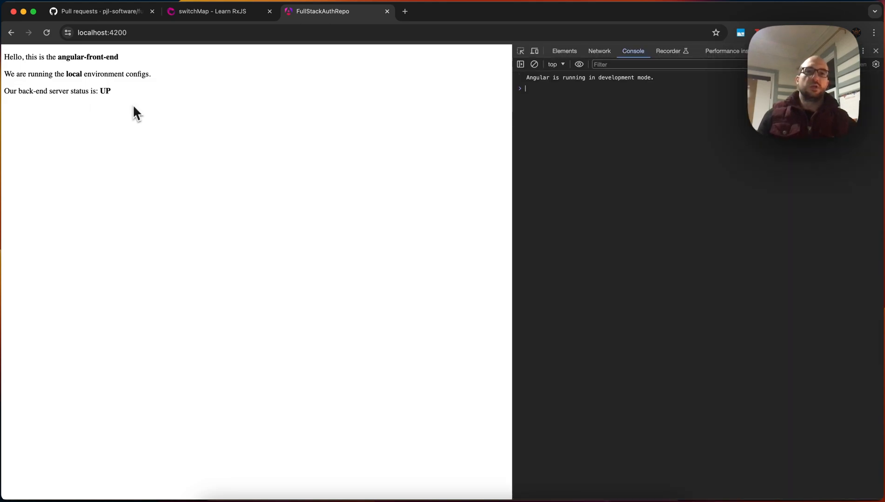